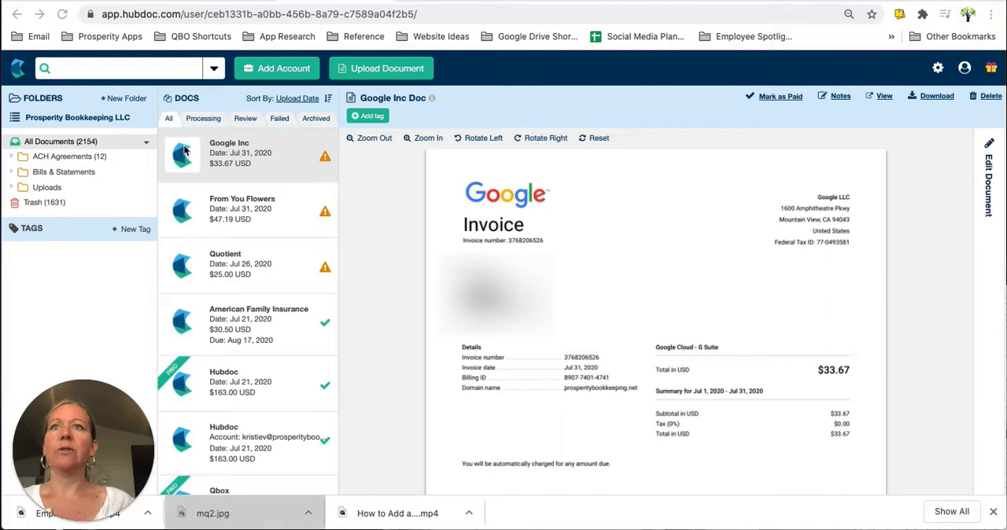
pyautogui.moveTo(335, 129)
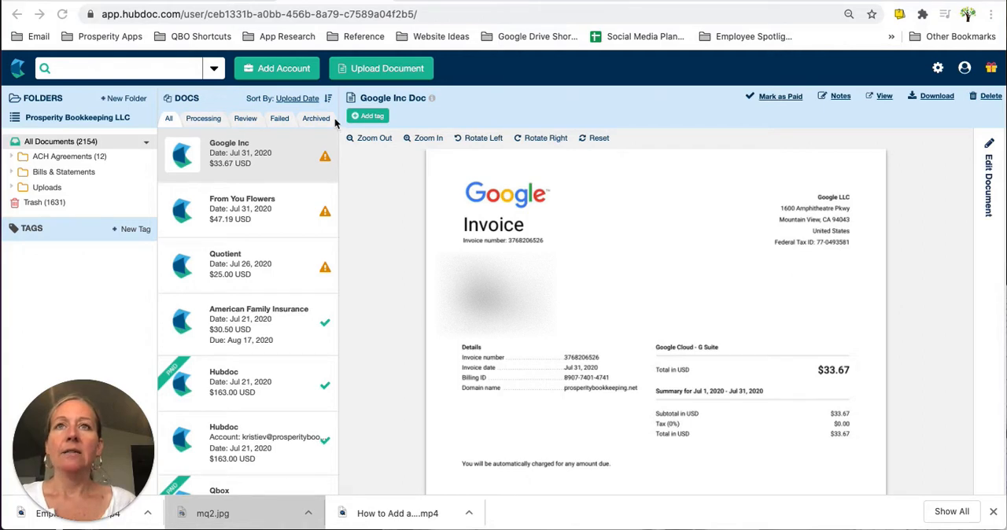
pyautogui.moveTo(141, 123)
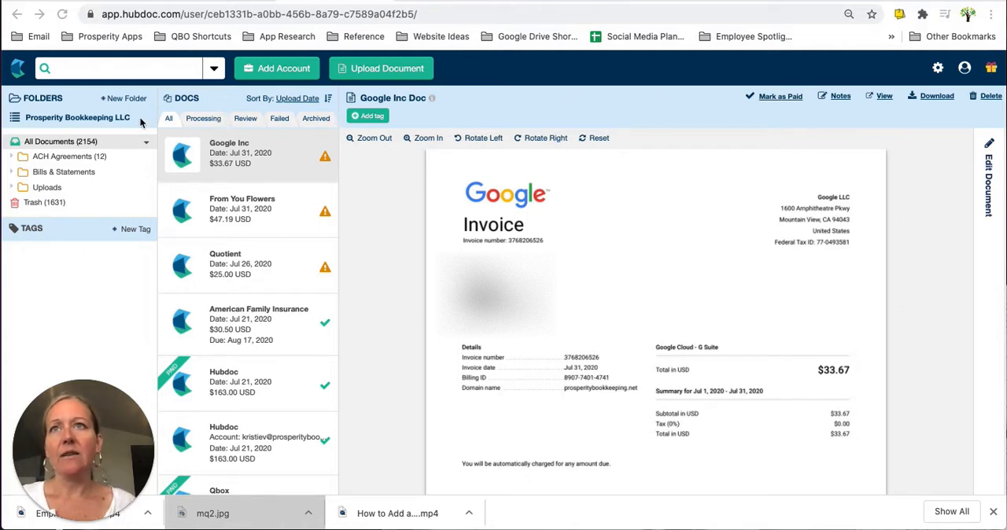
pyautogui.moveTo(38, 167)
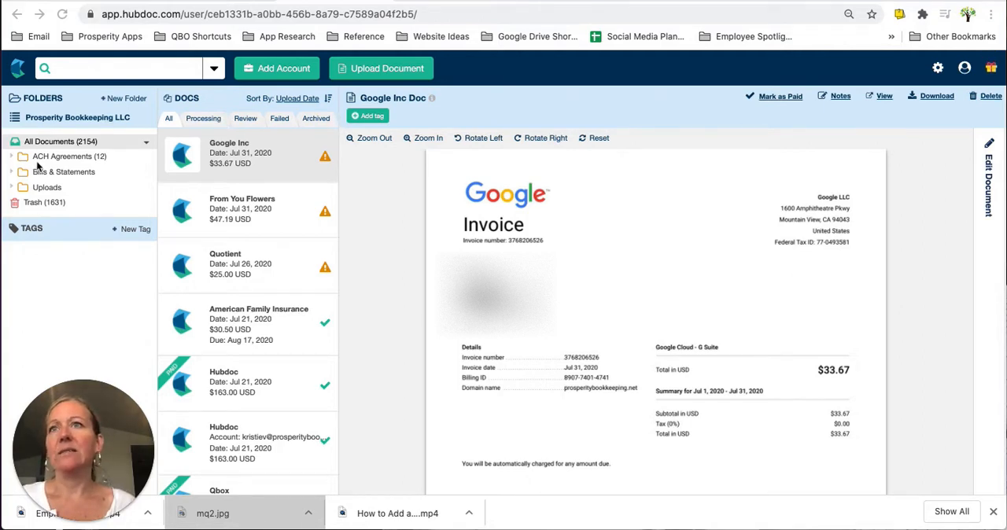
pyautogui.moveTo(47, 187)
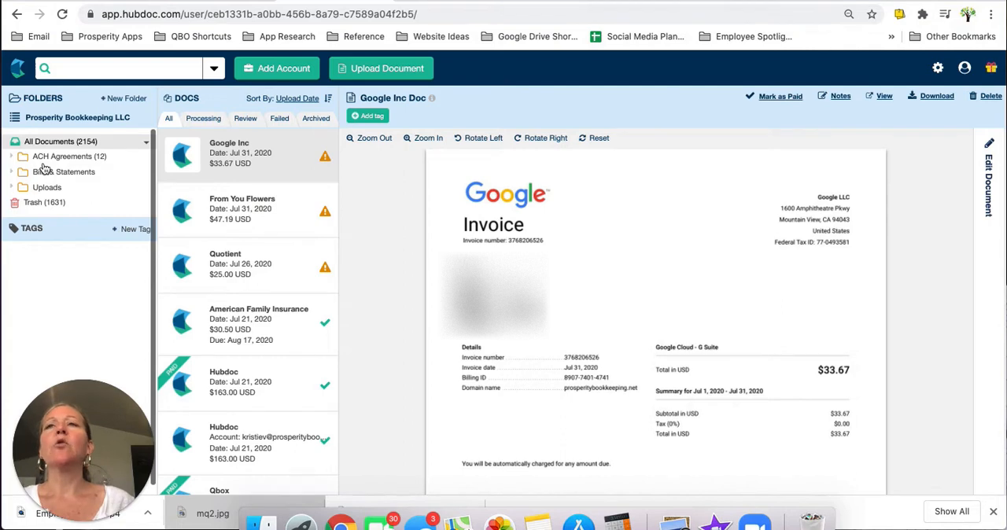
pyautogui.moveTo(45, 169)
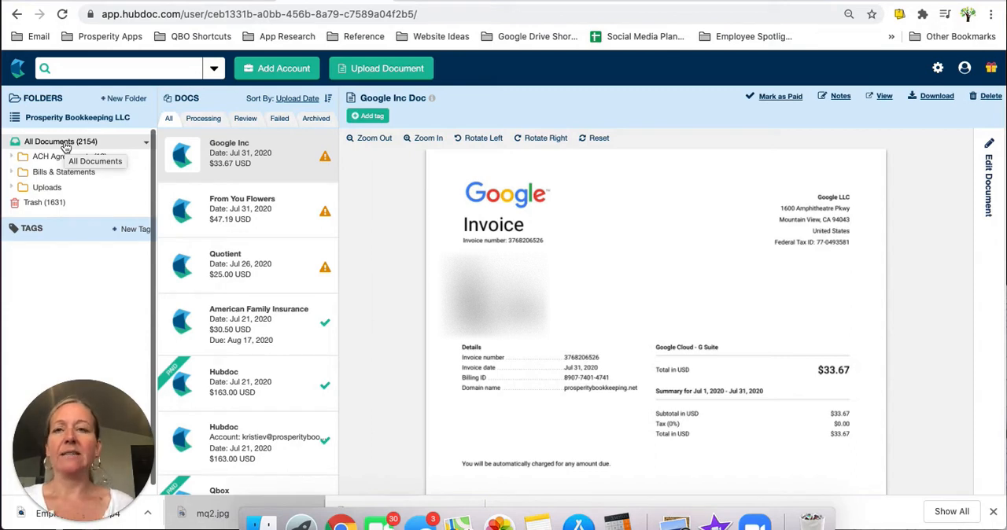
pyautogui.moveTo(6, 179)
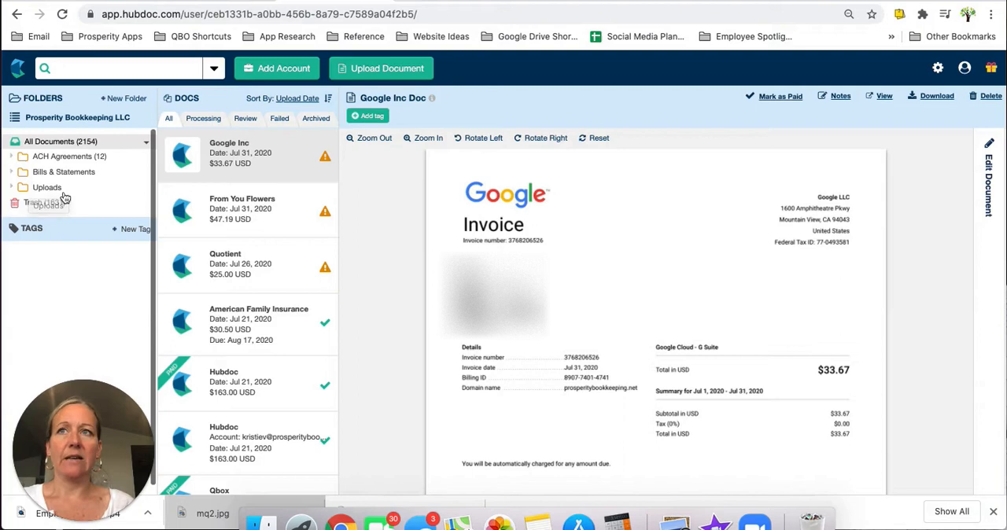
pyautogui.moveTo(47, 187)
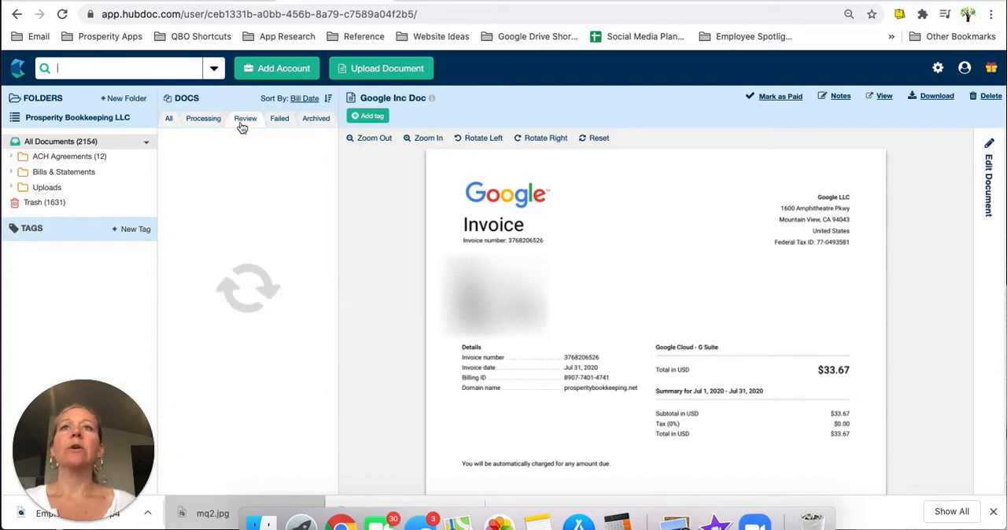
# - Filter to documents awaiting review and open the Google Inc invoice for editing
pyautogui.click(245, 118)
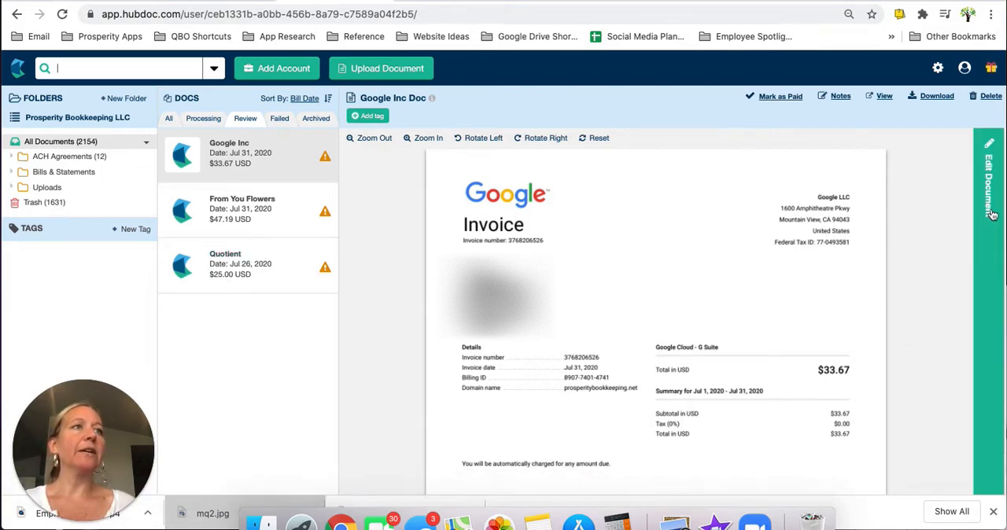
pyautogui.click(990, 181)
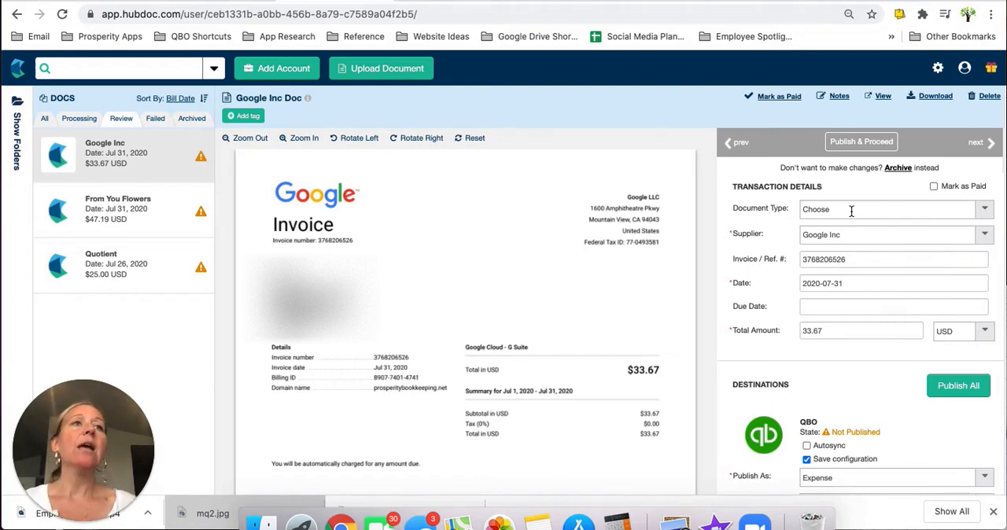
pyautogui.moveTo(804, 226)
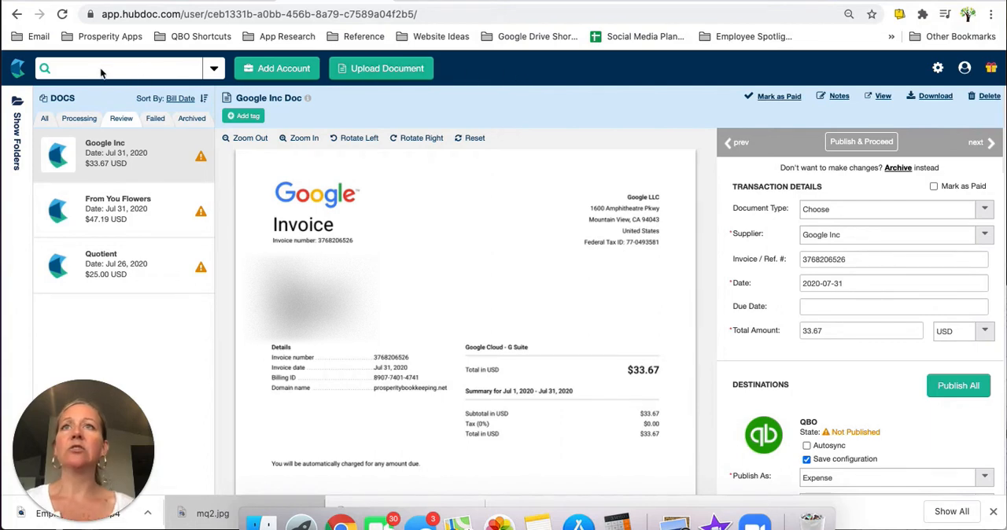
pyautogui.moveTo(107, 76)
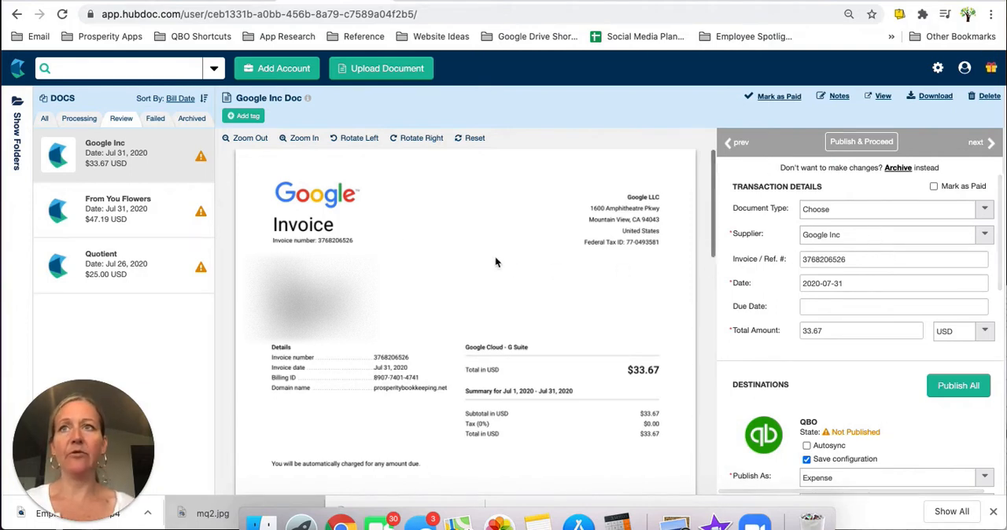
# - Show the folder list, expand Uploads and select the Google Inc (34) supplier folder
pyautogui.click(16, 126)
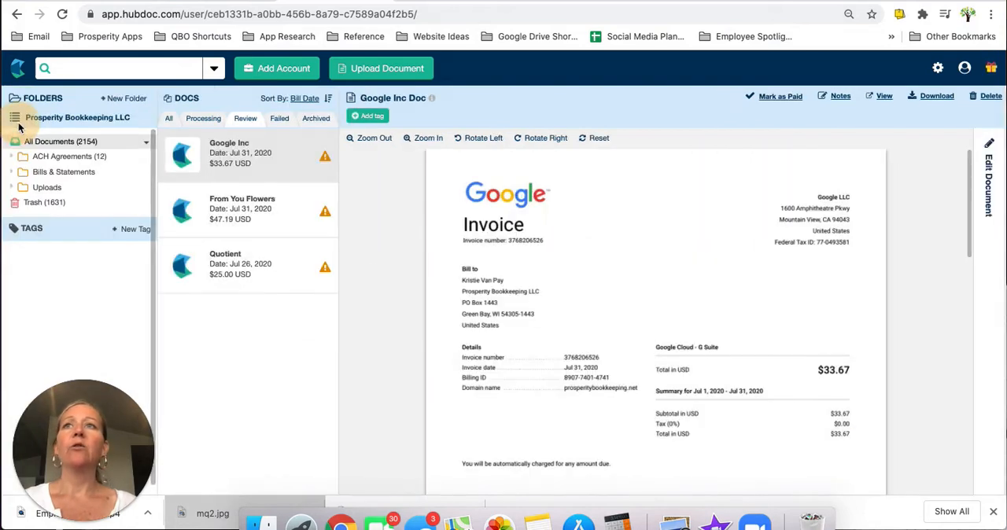
pyautogui.click(47, 187)
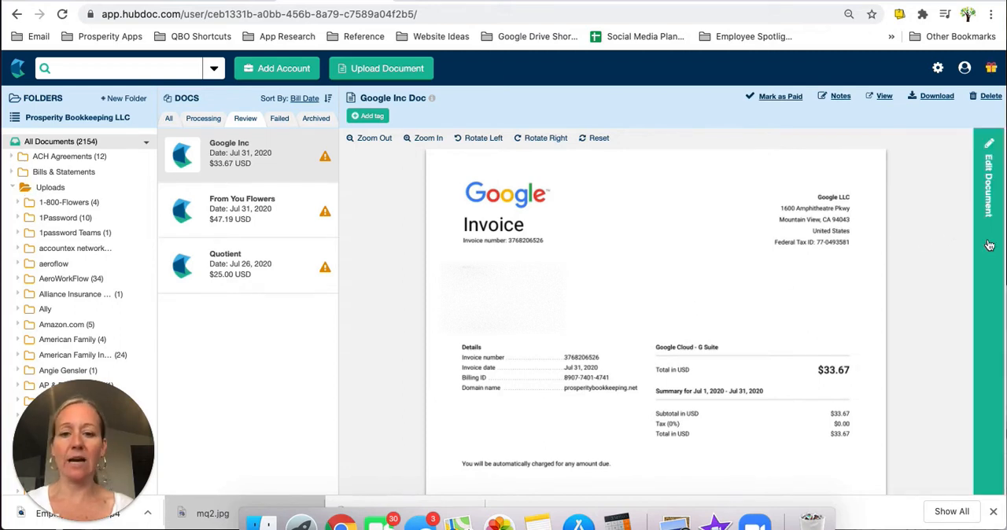
pyautogui.scroll(-3)
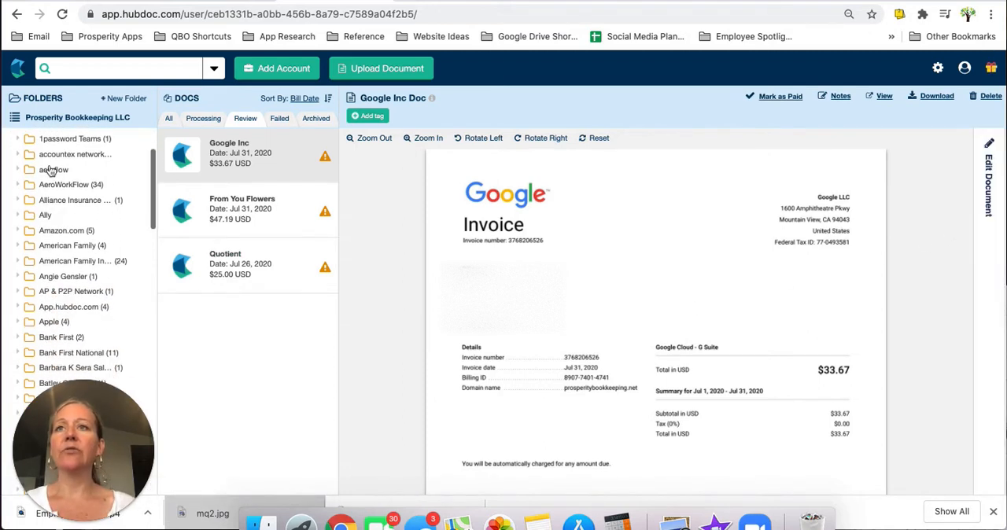
pyautogui.scroll(-3)
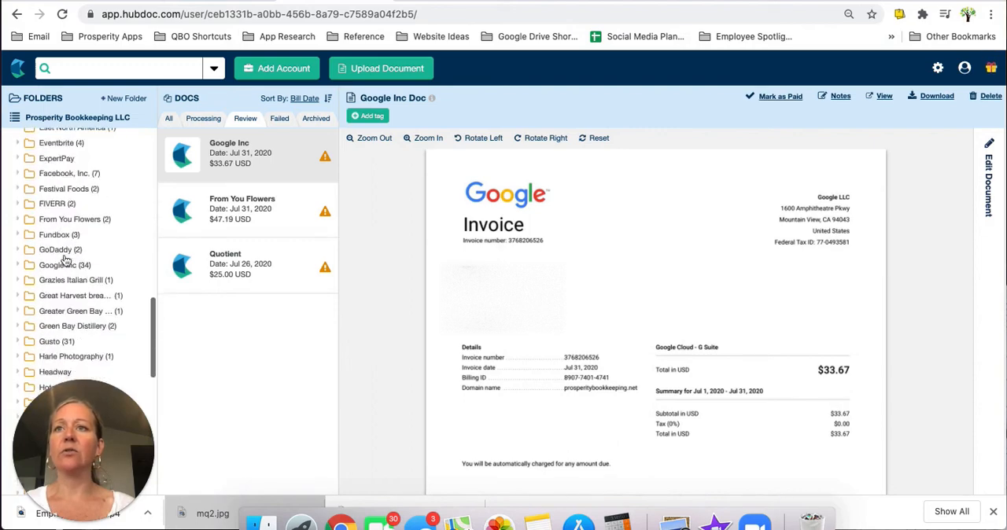
pyautogui.scroll(-3)
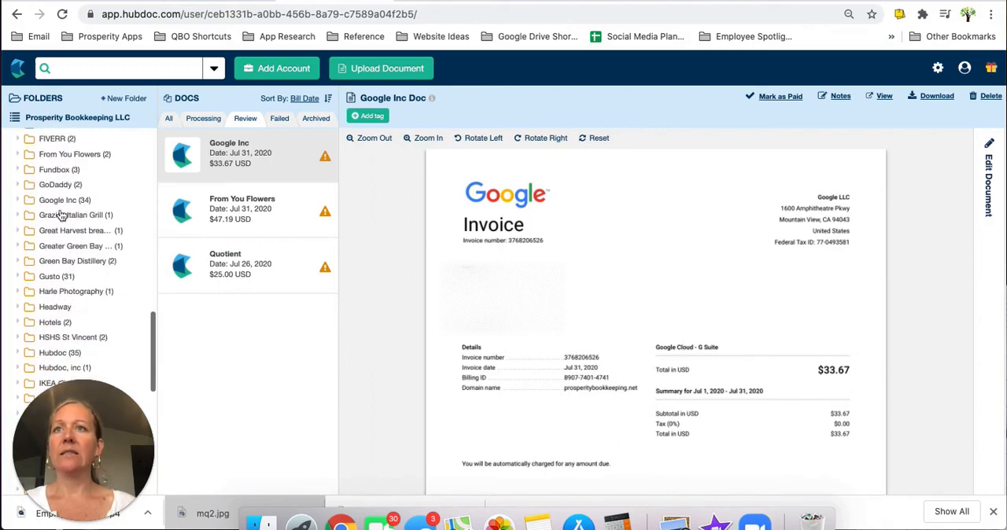
pyautogui.click(64, 200)
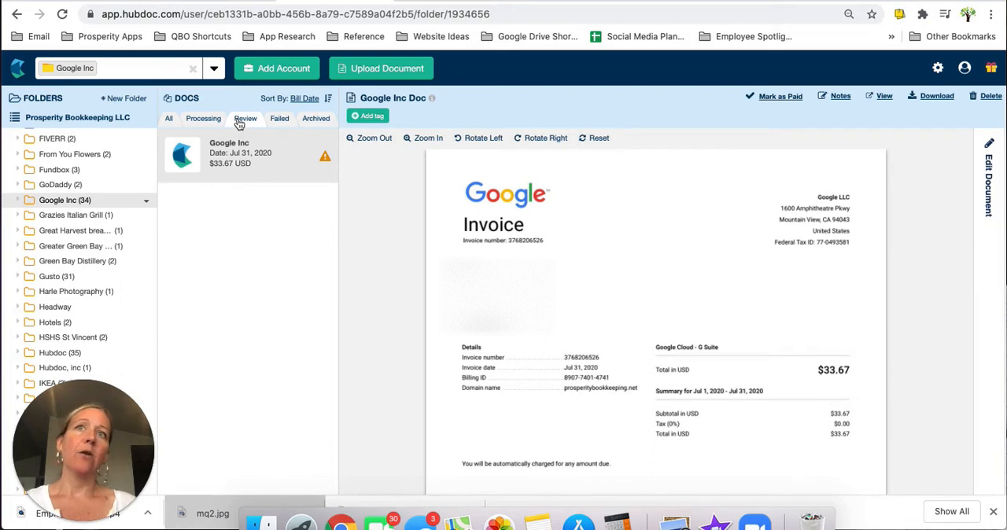
pyautogui.moveTo(261, 160)
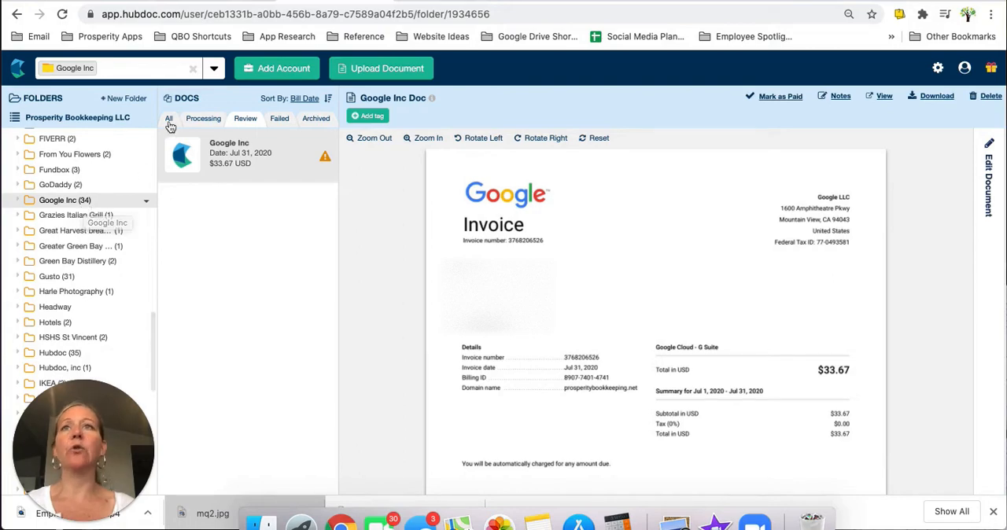
# - Browse all Google Inc documents, then filter back to the one July 2020 invoice needing review
pyautogui.click(168, 118)
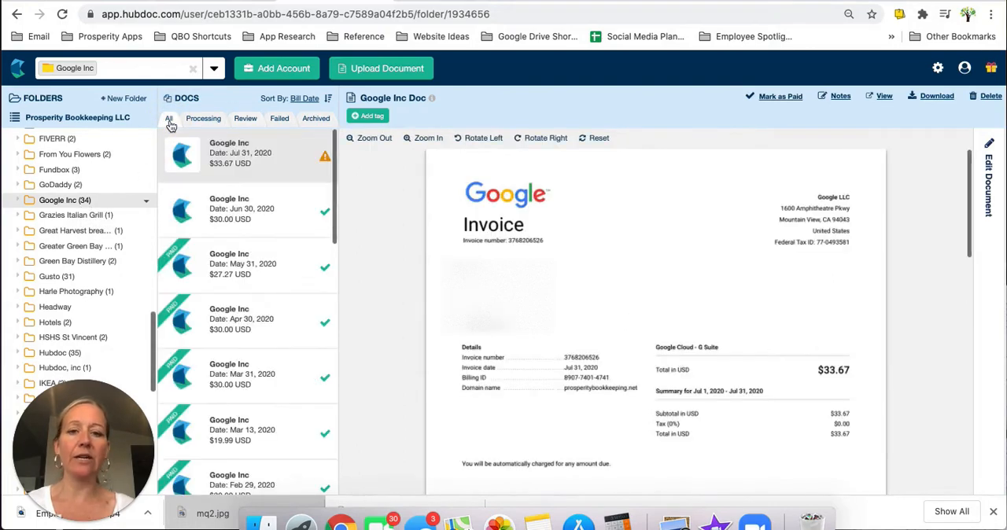
pyautogui.scroll(-3)
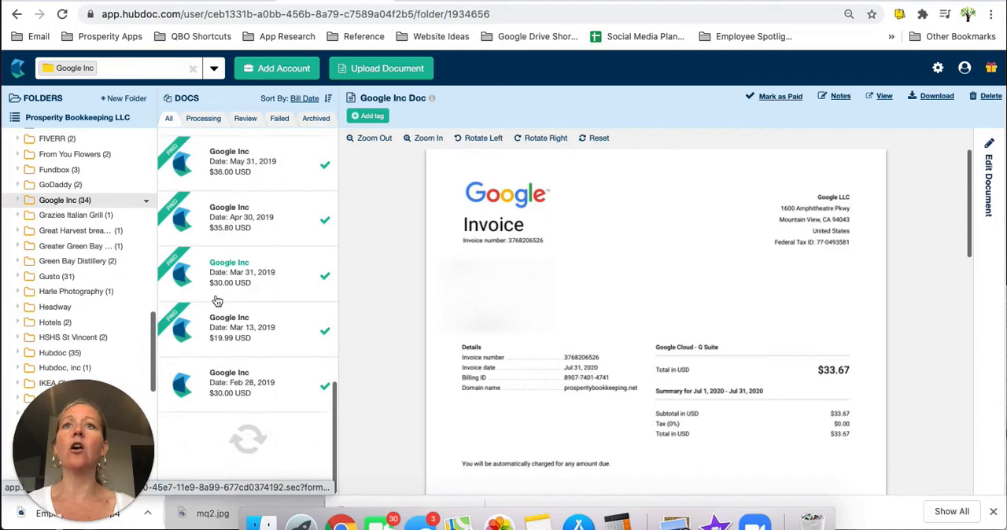
pyautogui.scroll(-3)
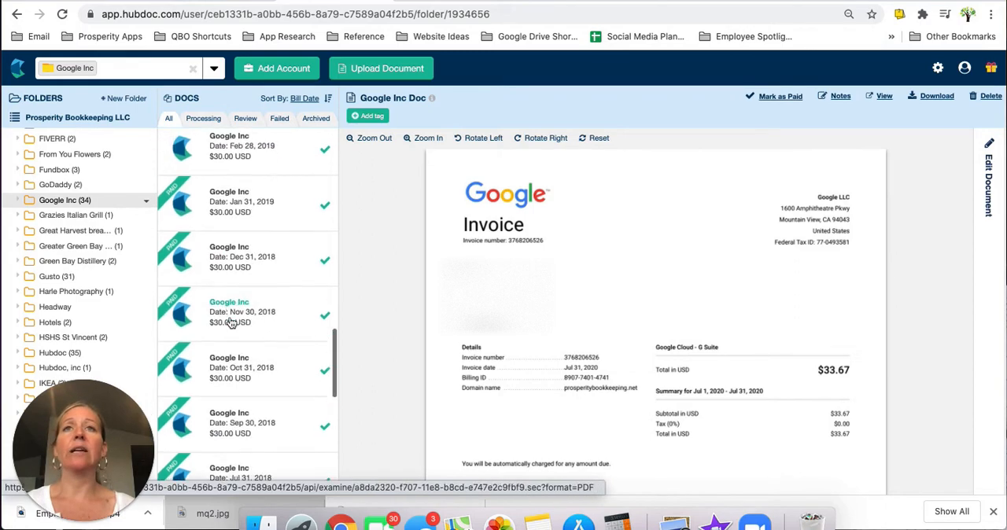
pyautogui.scroll(3)
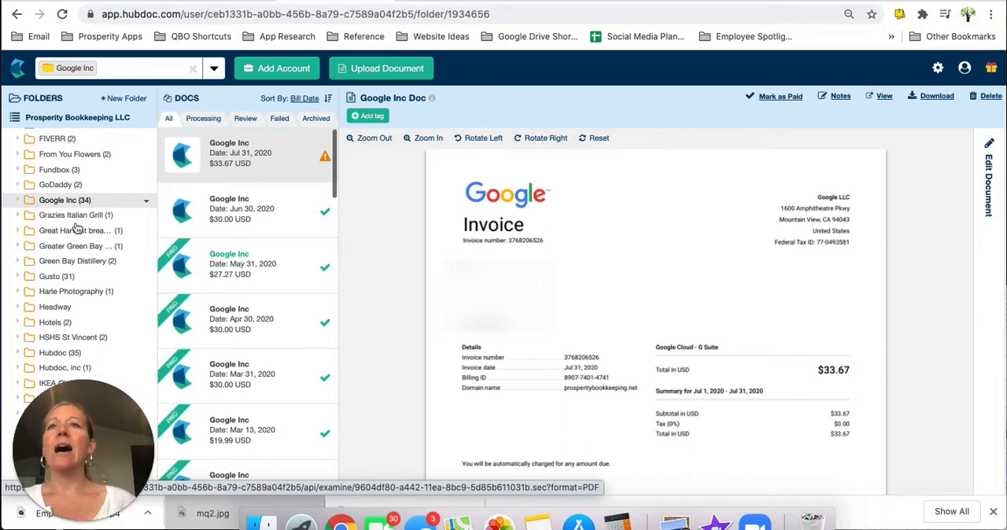
pyautogui.scroll(-3)
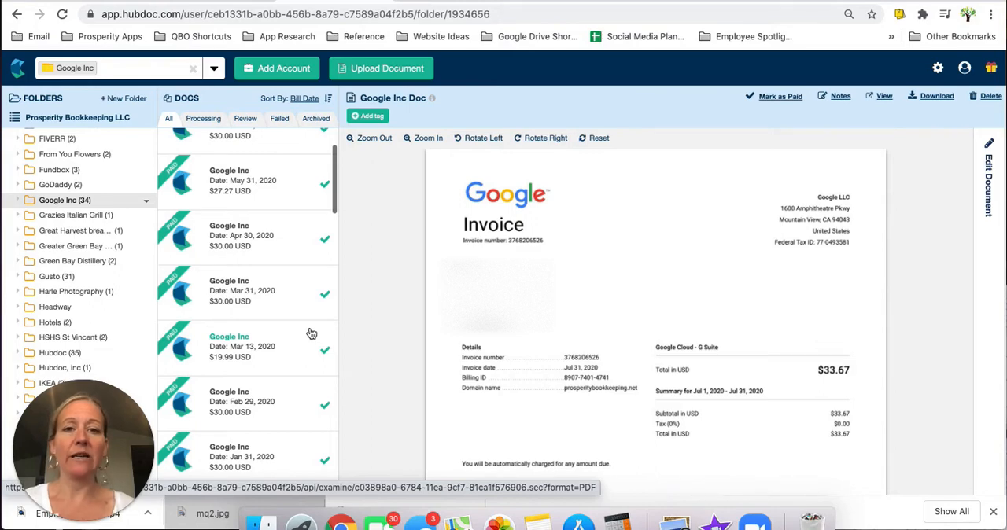
pyautogui.click(203, 118)
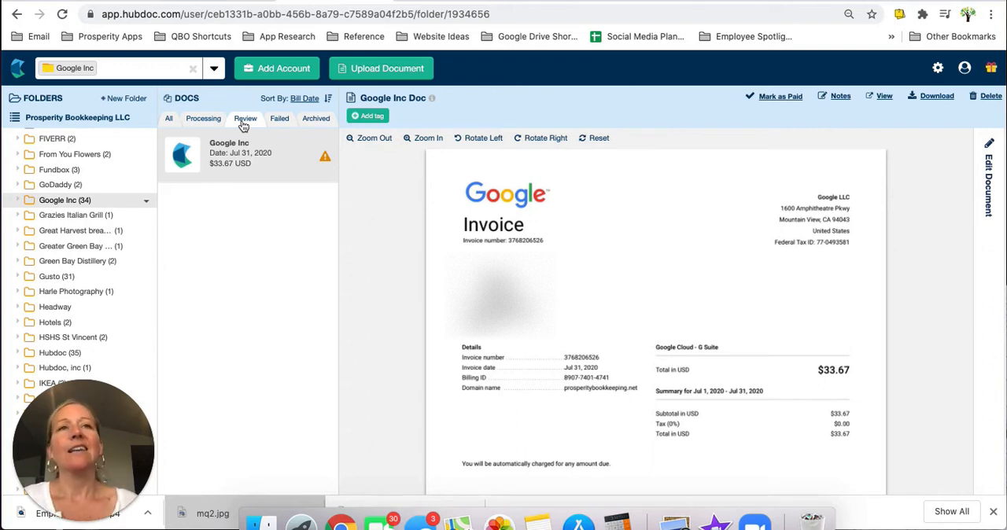
pyautogui.moveTo(65, 65)
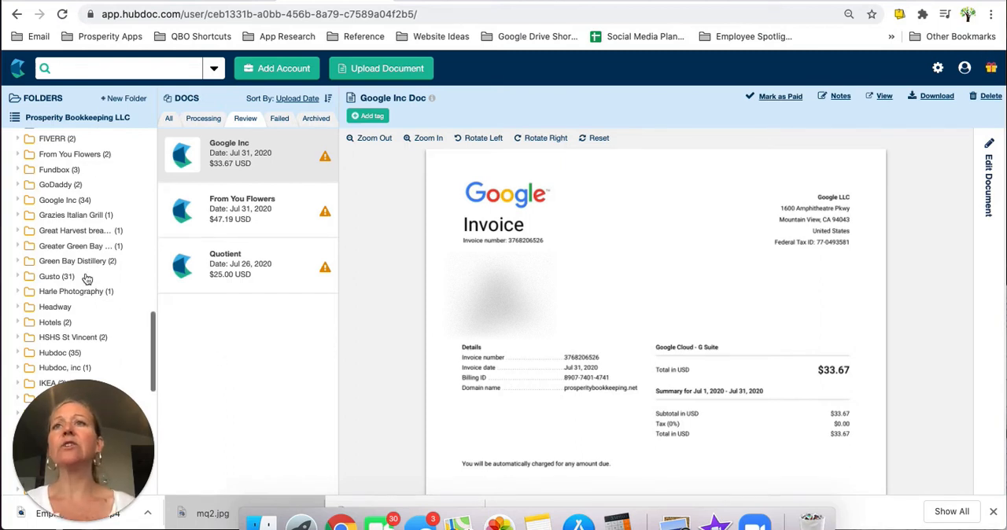
# - Scroll the home overview showing import and sync options
pyautogui.scroll(-3)
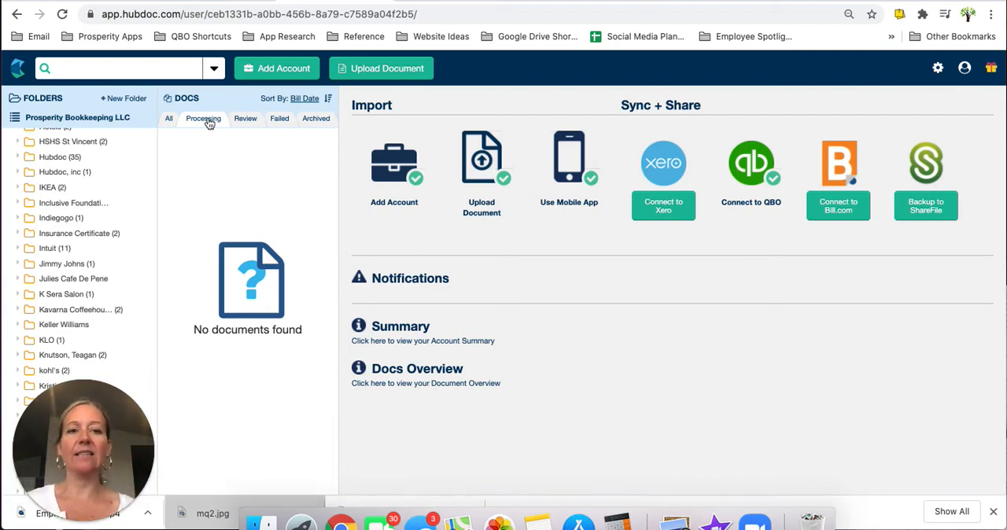
# - Check Processing, then list the Google Inc, From You Flowers and Quotient documents awaiting review
pyautogui.click(246, 118)
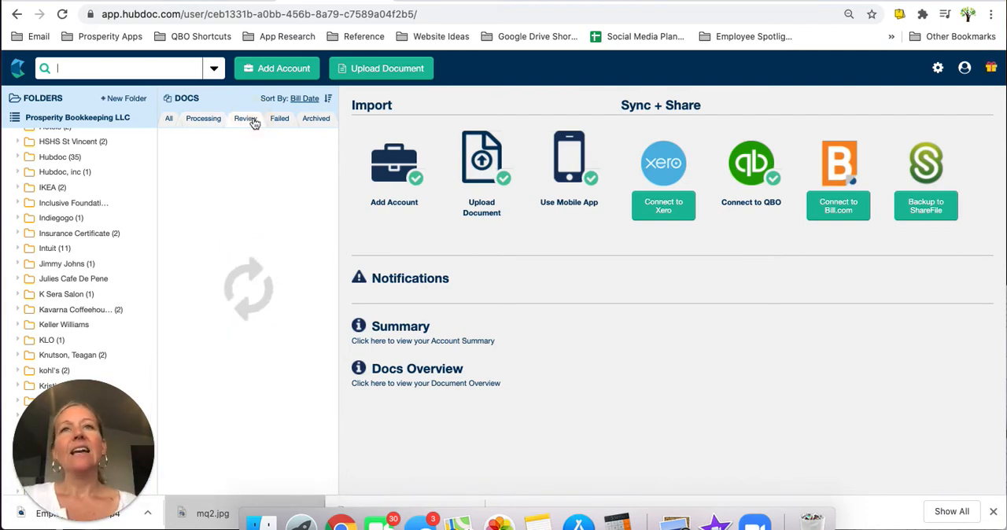
pyautogui.click(246, 118)
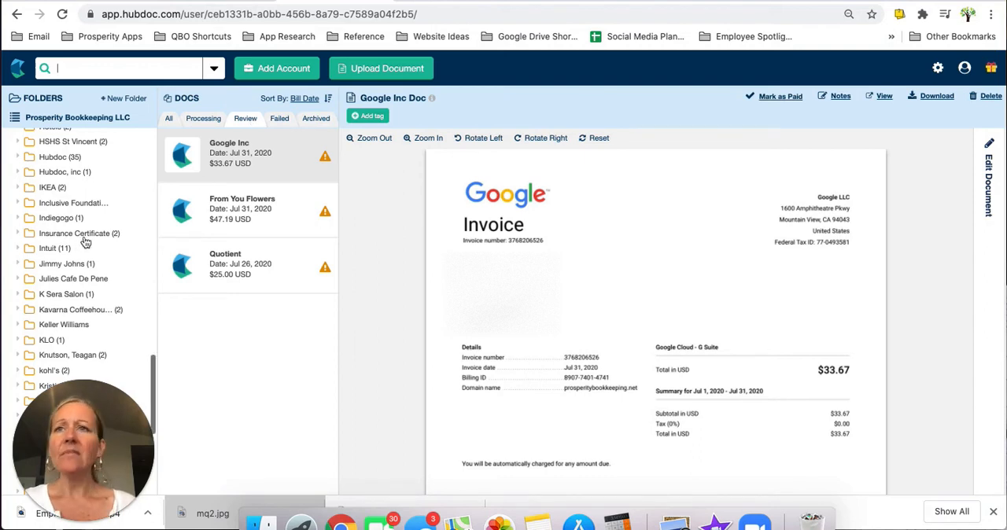
# - Locate the empty CyberWorks folder below Cyber Works and go to account settings to manage suppliers
pyautogui.scroll(3)
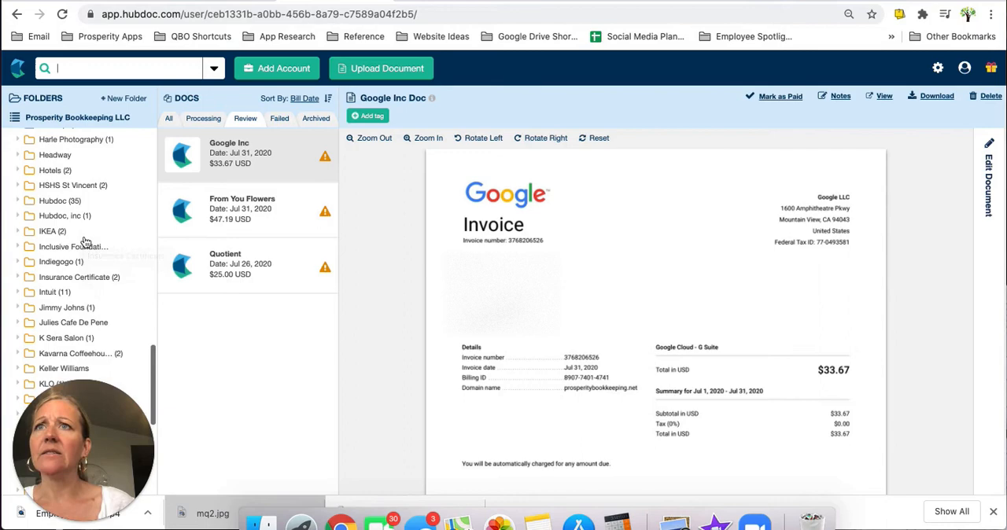
pyautogui.scroll(3)
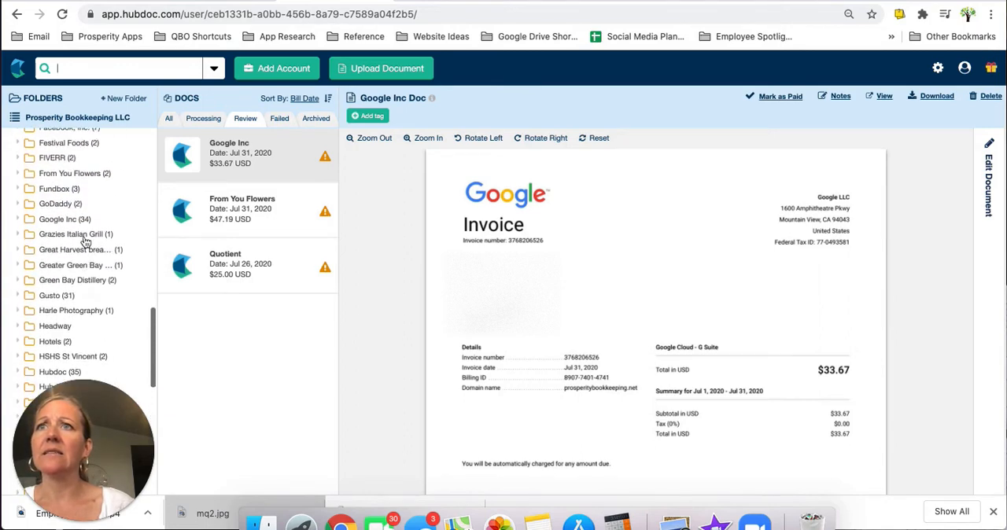
pyautogui.scroll(3)
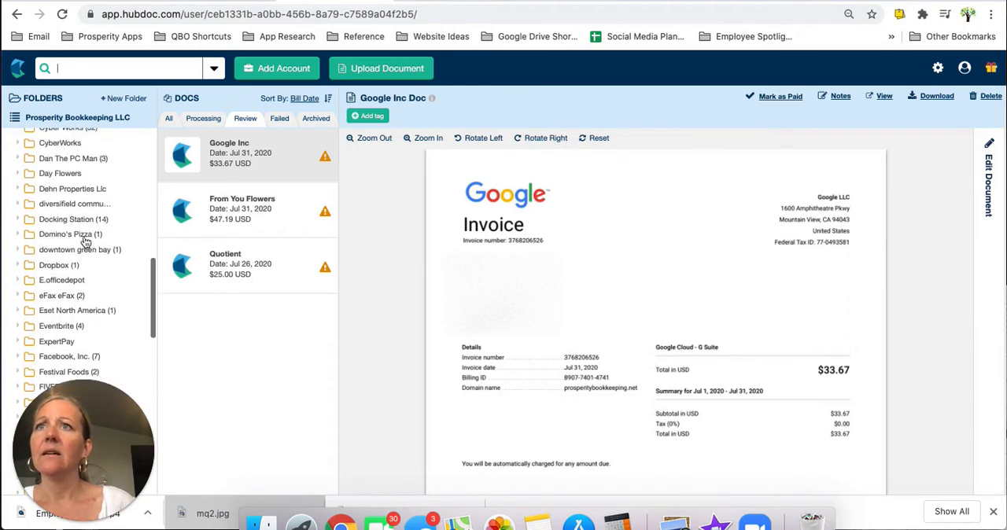
pyautogui.scroll(3)
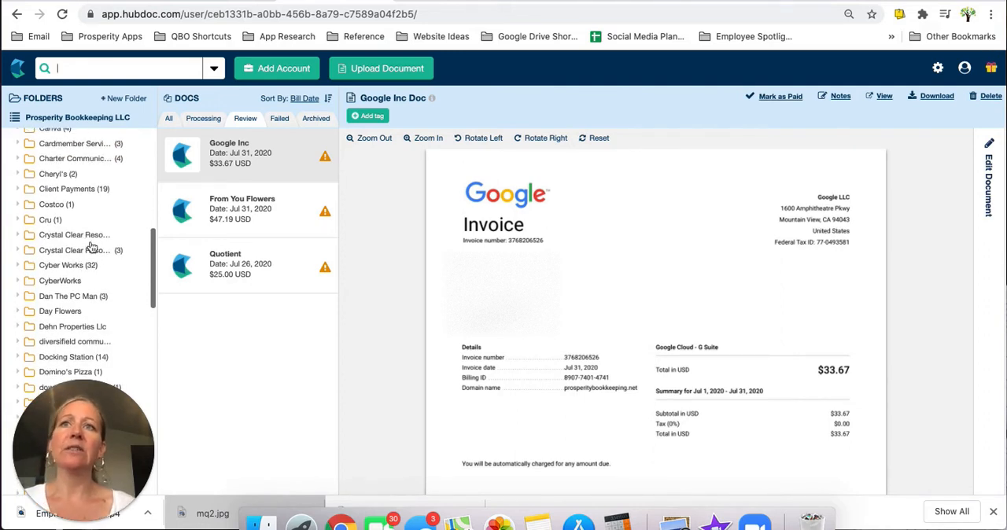
pyautogui.moveTo(74, 250)
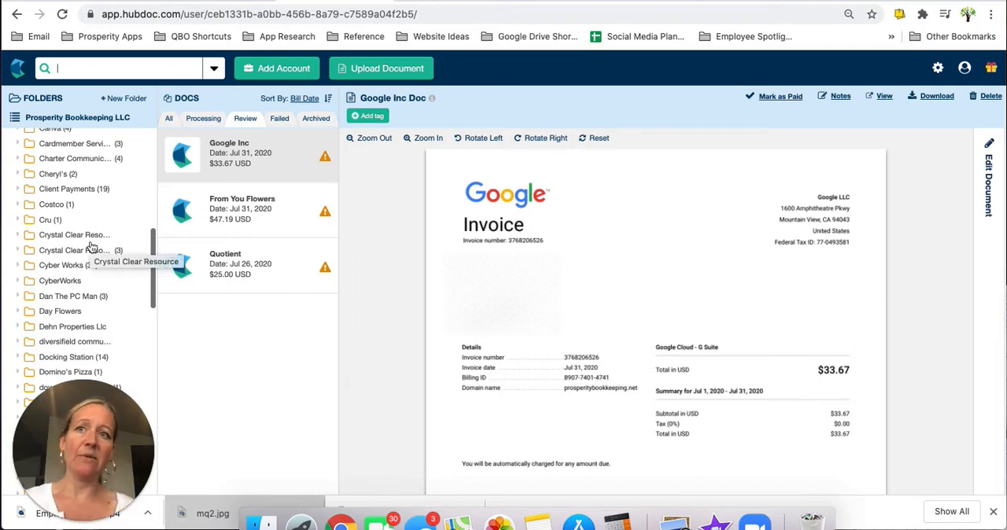
pyautogui.moveTo(75, 250)
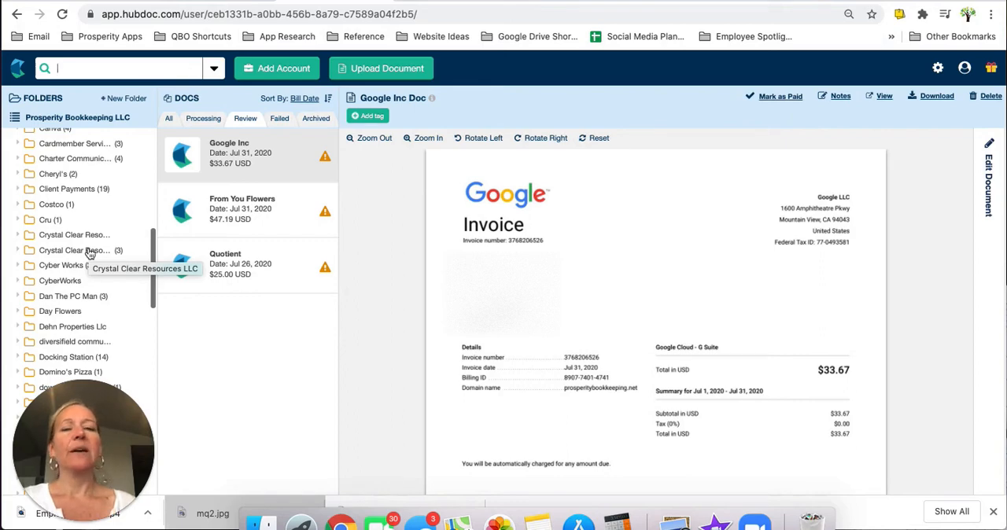
pyautogui.rightClick(60, 261)
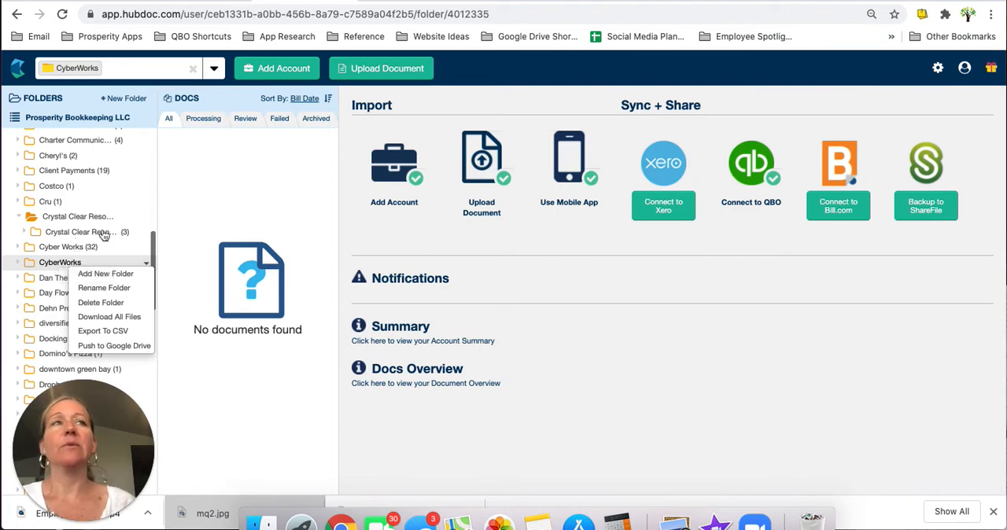
pyautogui.moveTo(938, 67)
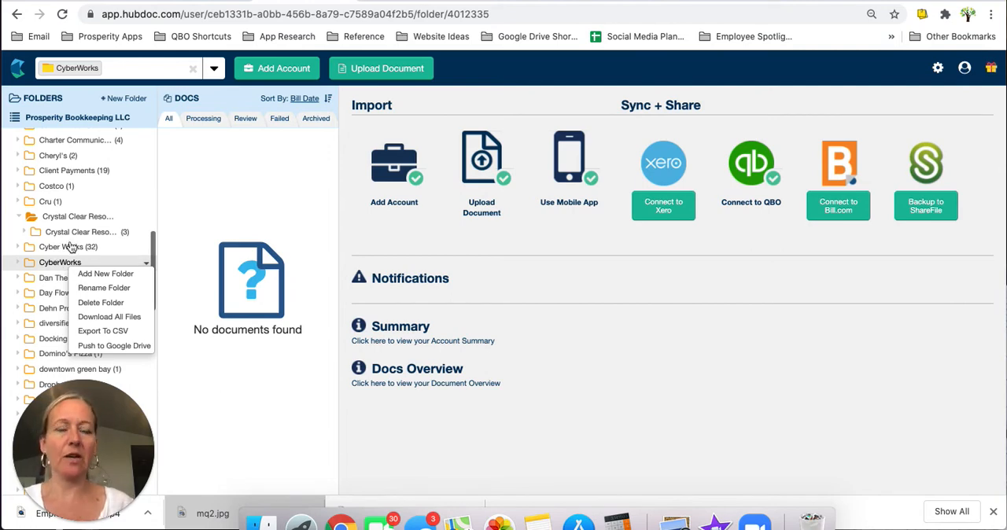
pyautogui.click(938, 68)
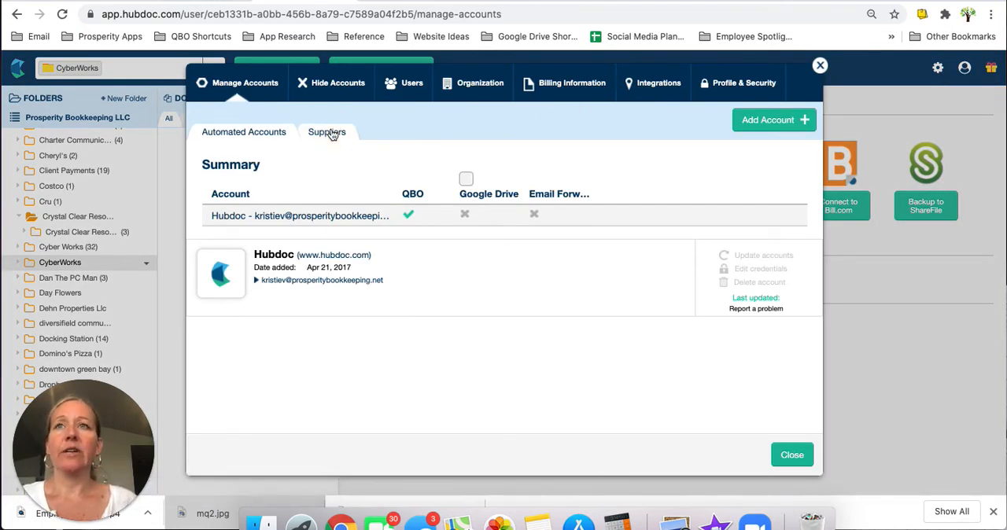
# - In the Suppliers list, select CyberWorks and start editing its document autofile location
pyautogui.click(327, 132)
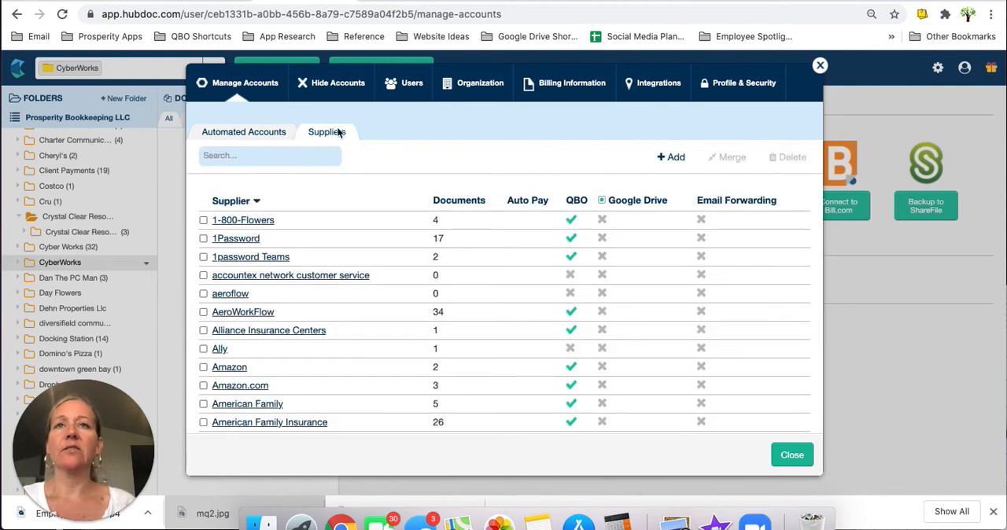
pyautogui.moveTo(340, 134)
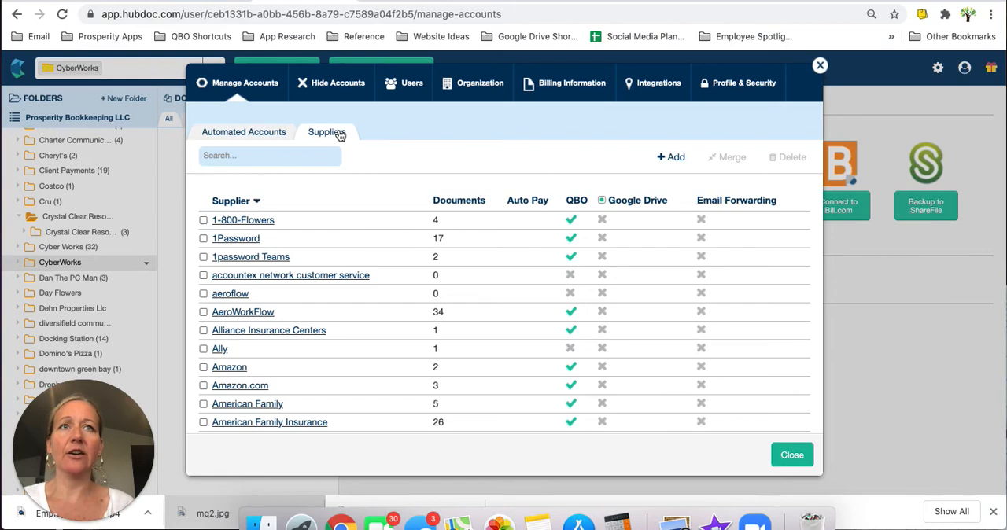
pyautogui.scroll(-3)
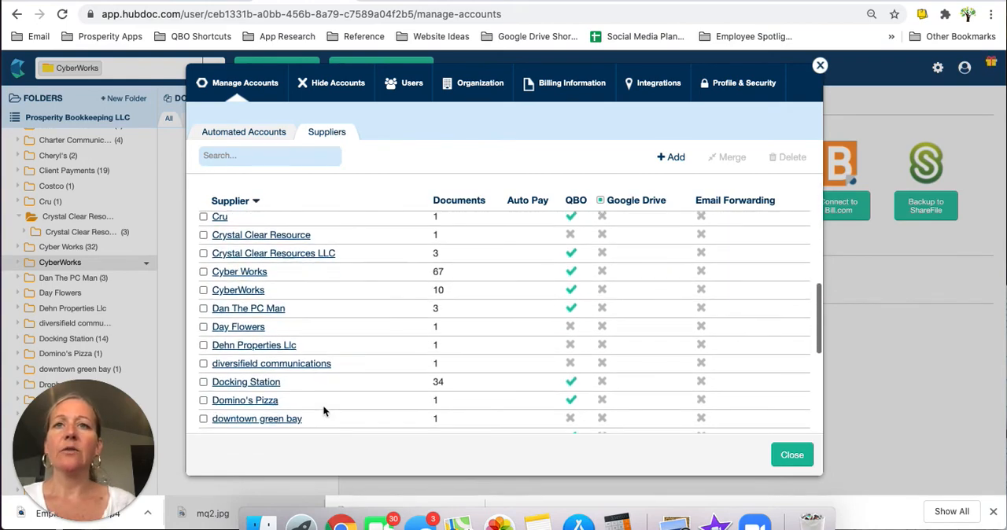
pyautogui.scroll(3)
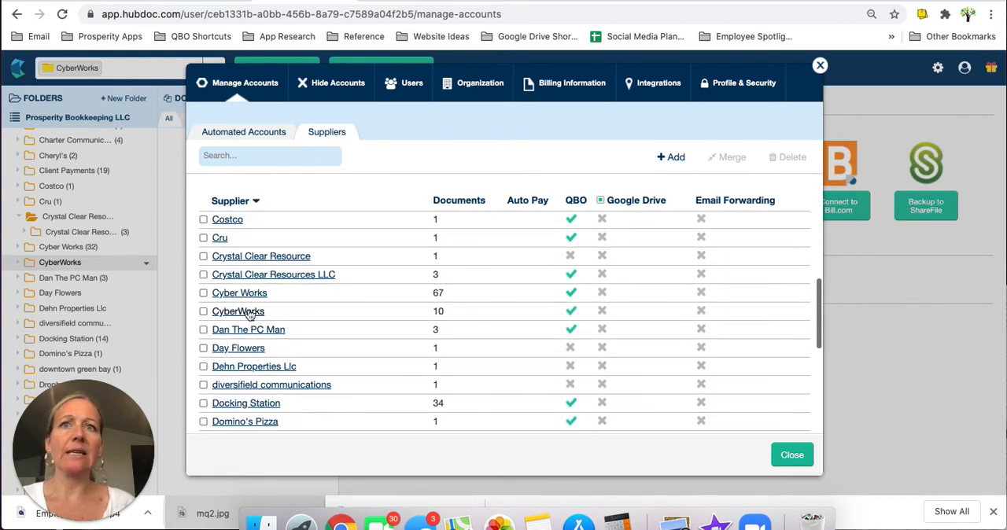
pyautogui.click(238, 311)
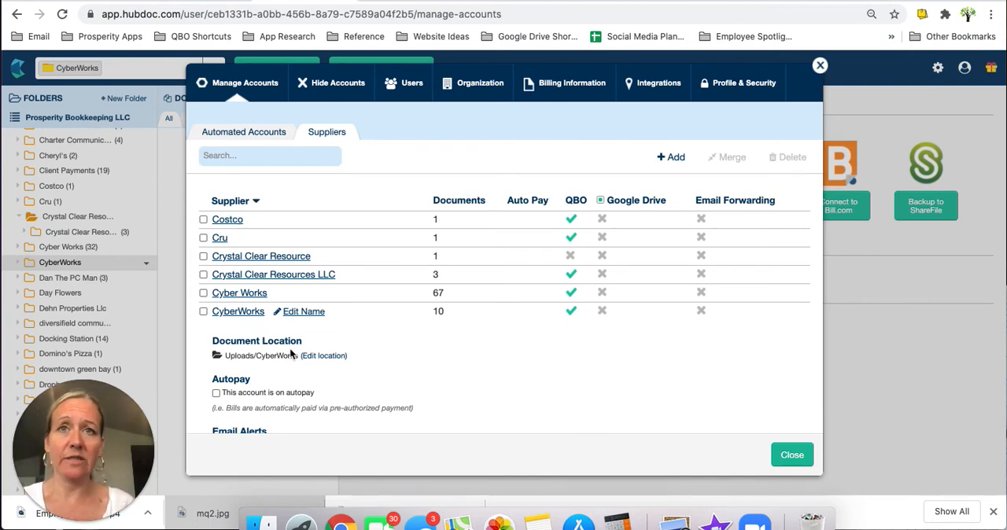
pyautogui.moveTo(299, 368)
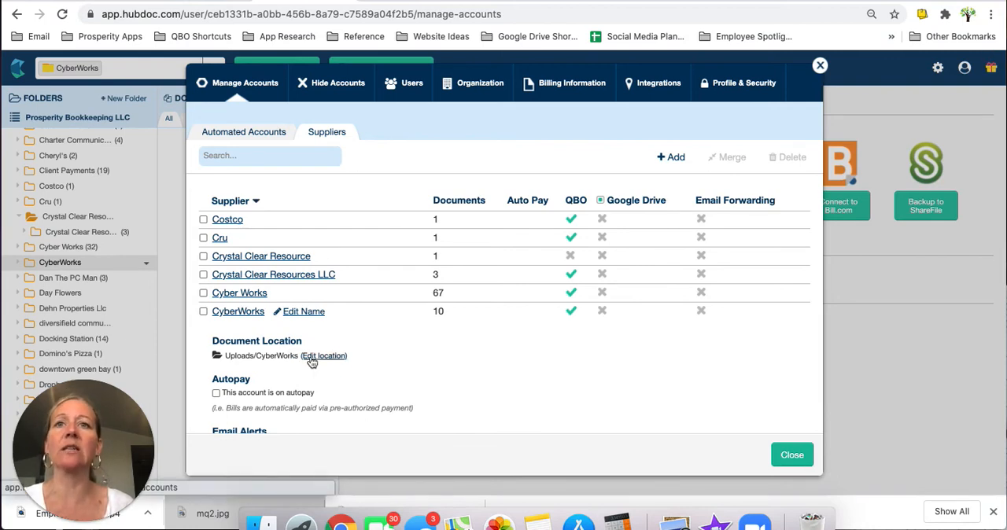
pyautogui.click(324, 356)
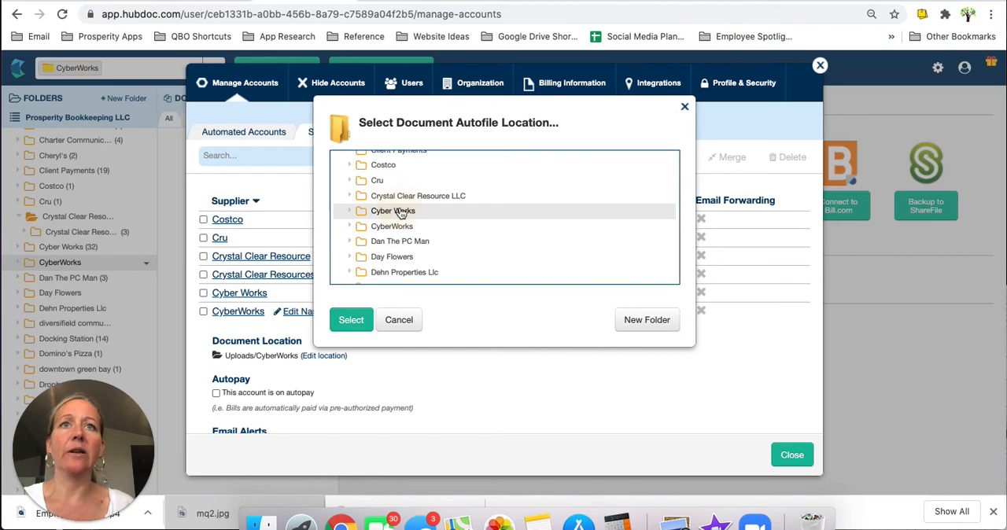
# - Set CyberWorks documents to autofile into Uploads/Cyber Works and close Manage Accounts
pyautogui.click(398, 319)
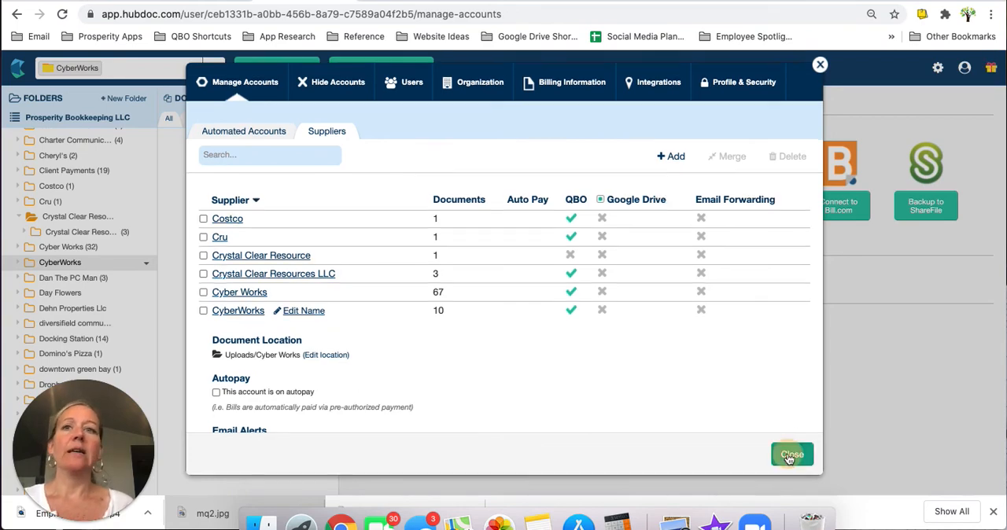
pyautogui.click(792, 455)
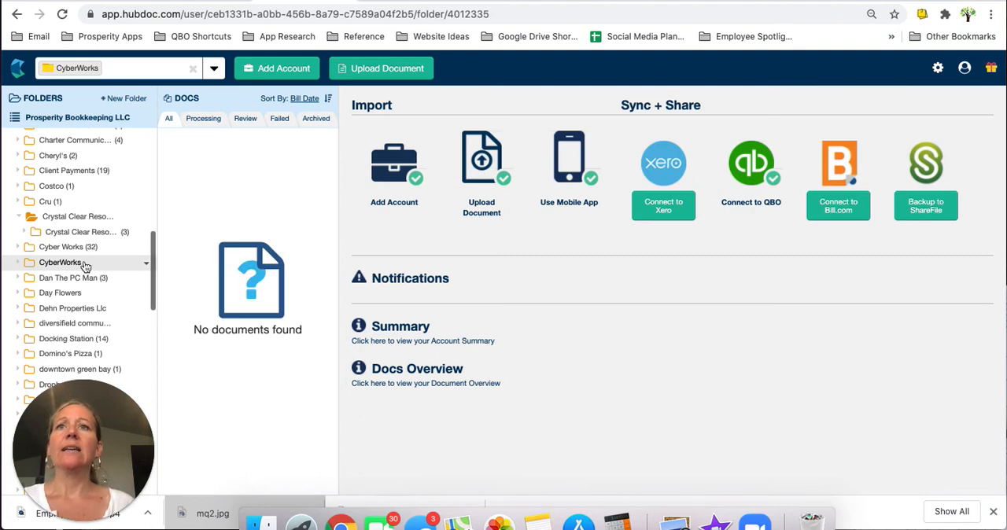
pyautogui.moveTo(140, 268)
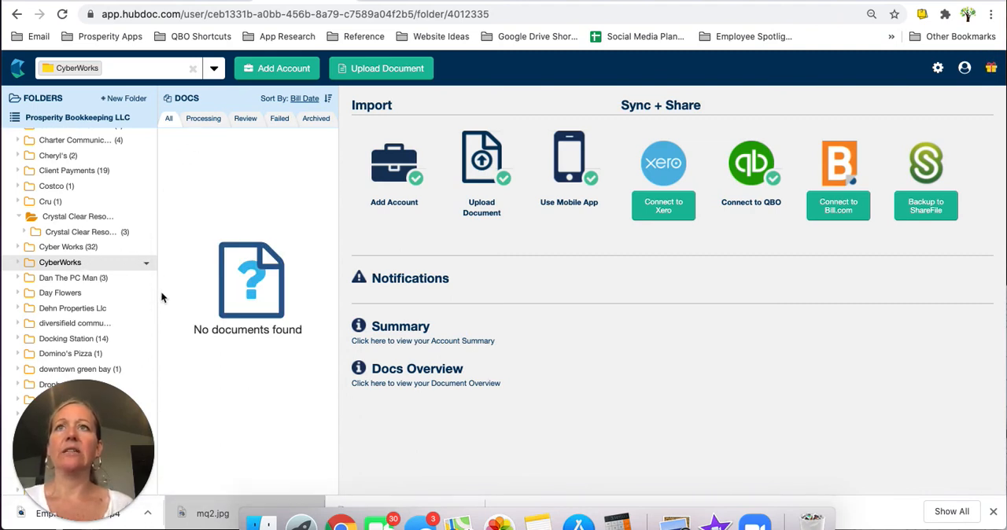
pyautogui.moveTo(264, 230)
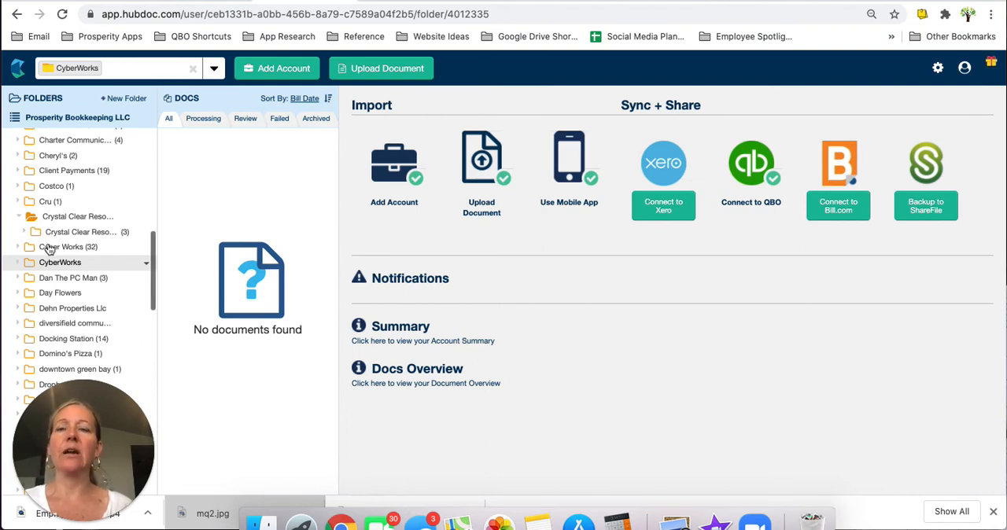
# - Open the Crystal Clear Resources LLC folder and preview one of its three invoices
pyautogui.click(78, 231)
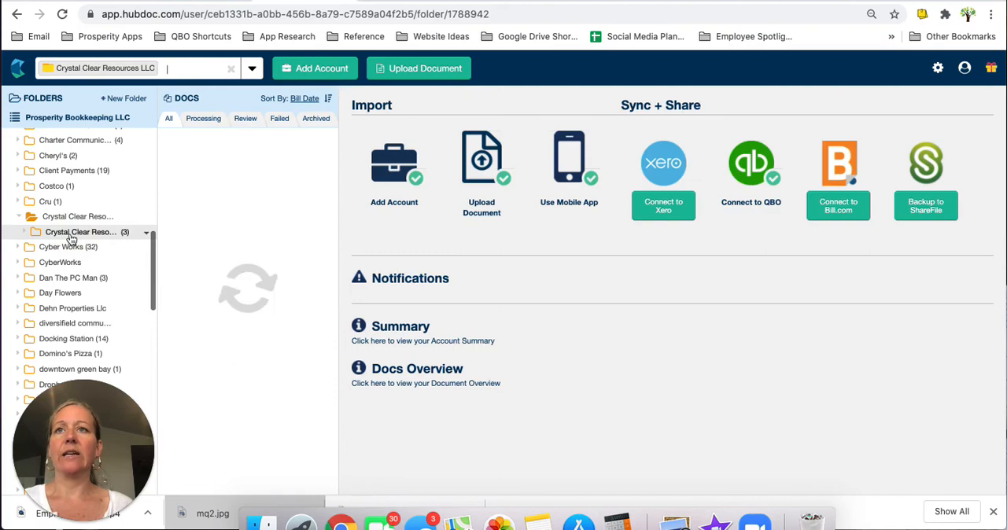
pyautogui.click(79, 231)
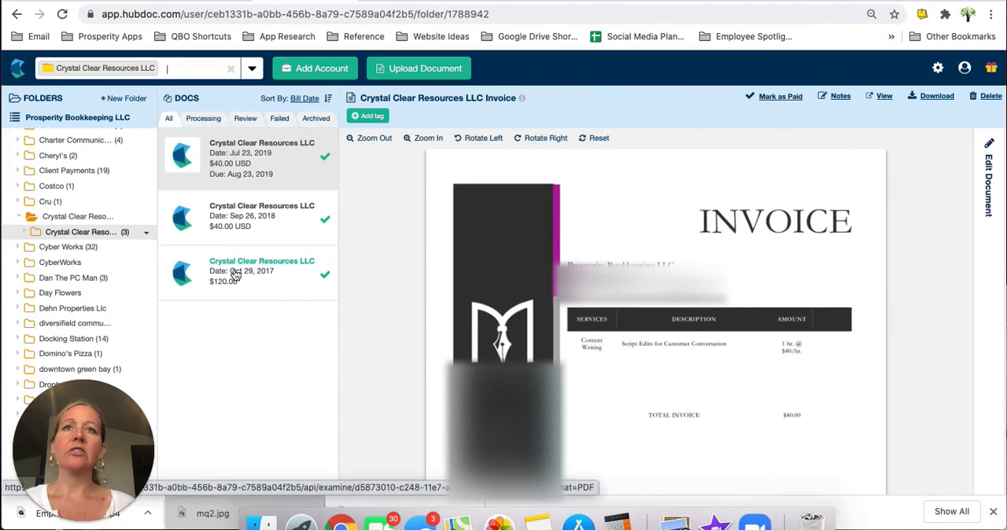
pyautogui.moveTo(264, 293)
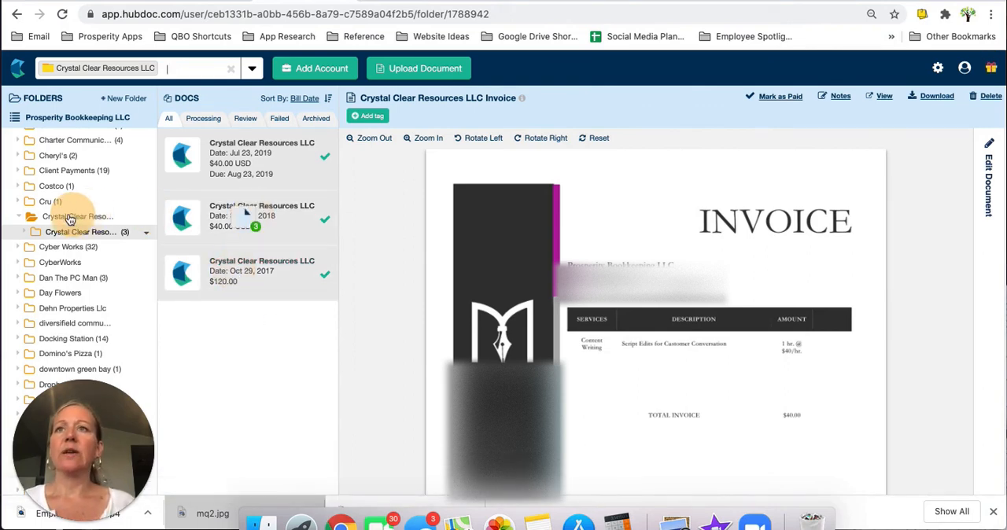
# - Delete the empty Crystal Clear Resources LLC and CyberWorks folders, confirming each
pyautogui.click(146, 232)
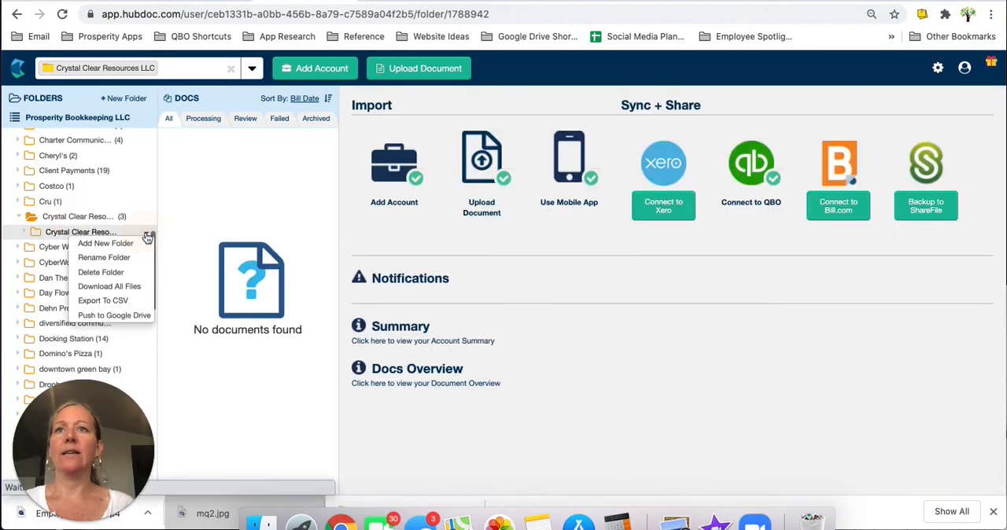
pyautogui.click(101, 270)
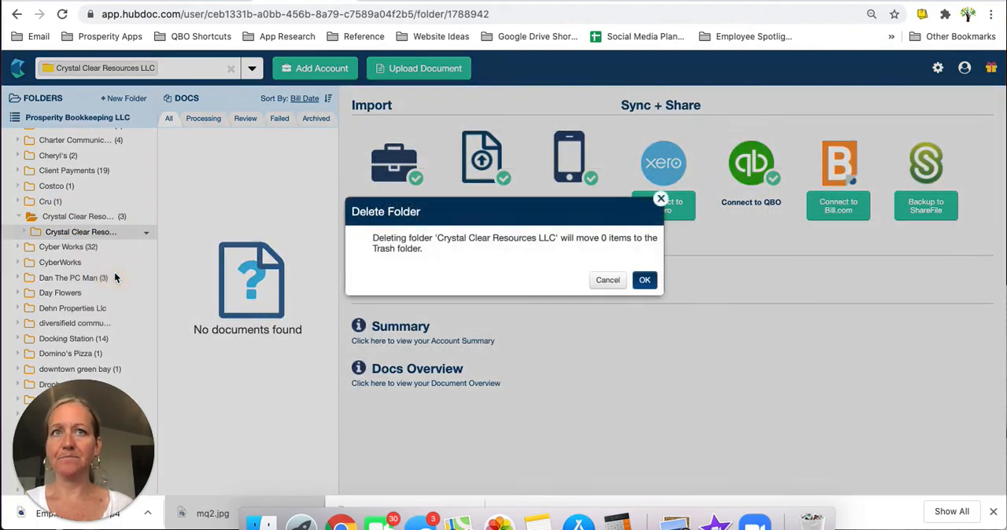
pyautogui.click(645, 280)
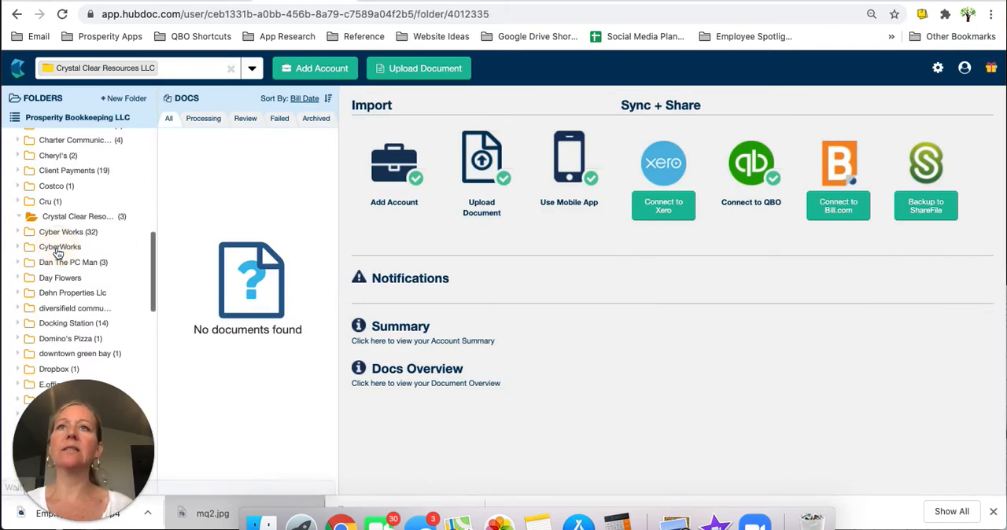
pyautogui.click(60, 247)
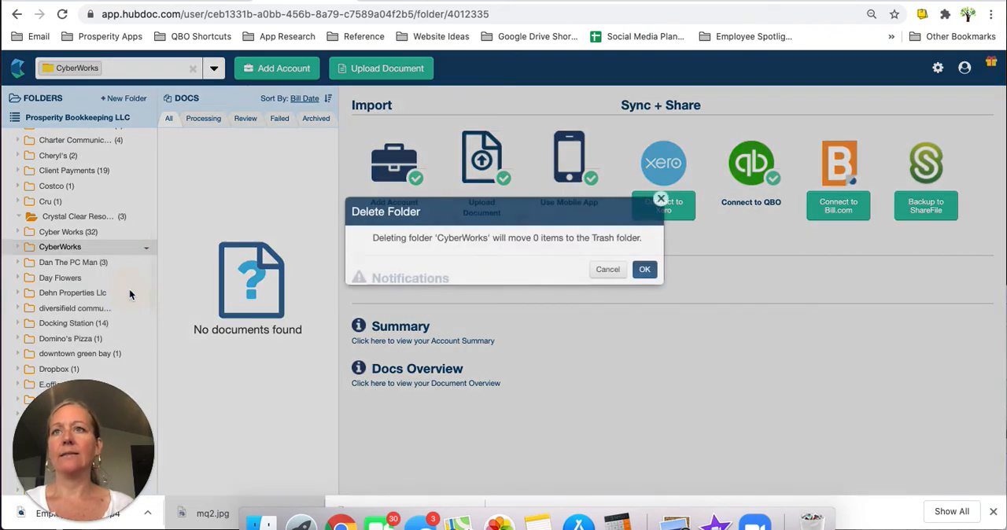
pyautogui.click(644, 270)
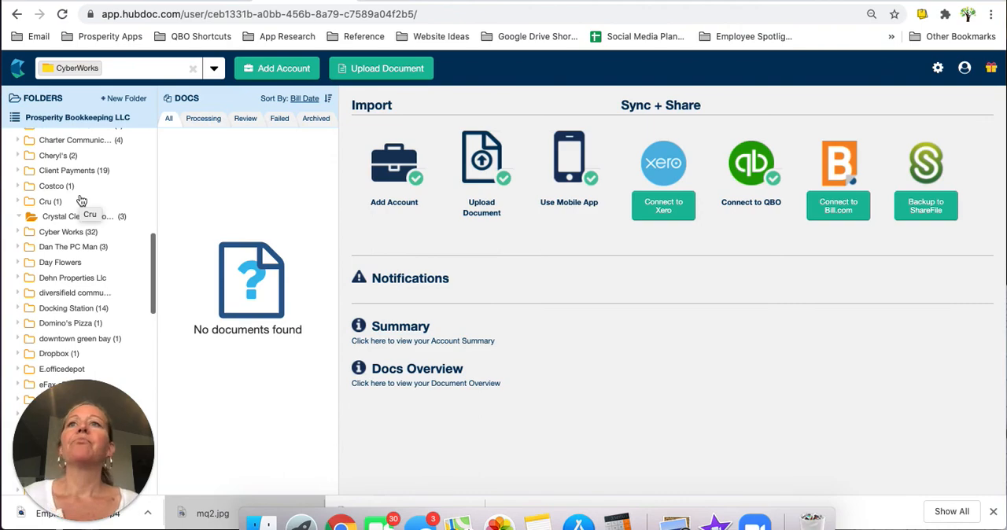
pyautogui.moveTo(63, 227)
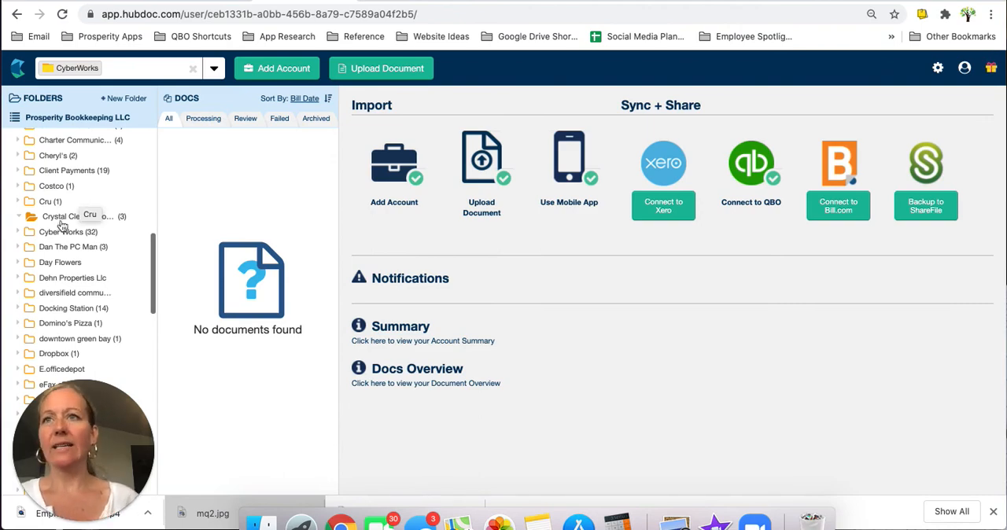
pyautogui.scroll(-3)
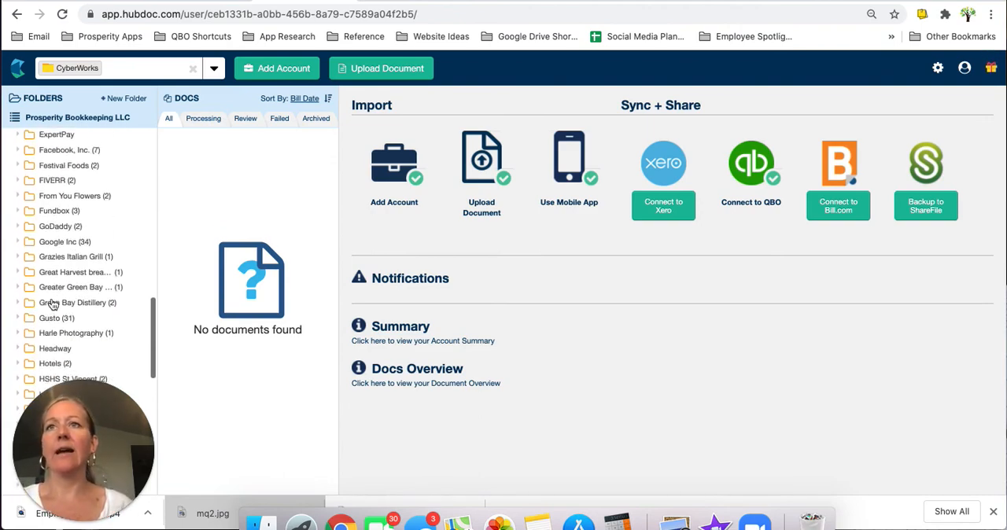
pyautogui.scroll(-3)
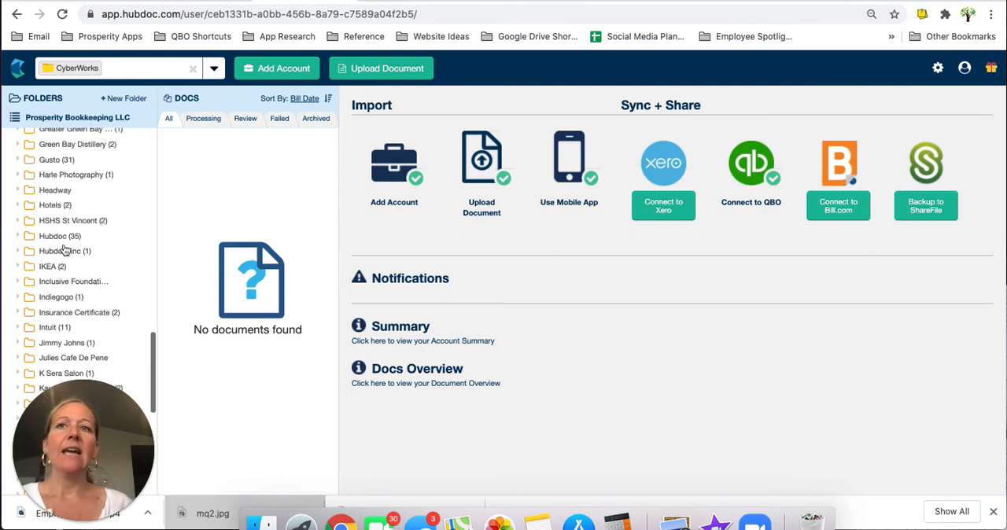
pyautogui.moveTo(65, 252)
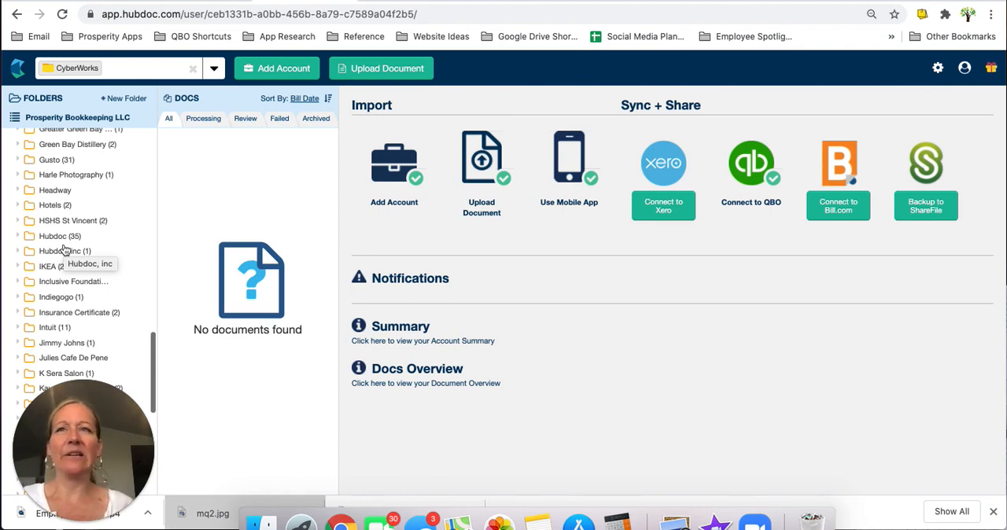
pyautogui.scroll(-3)
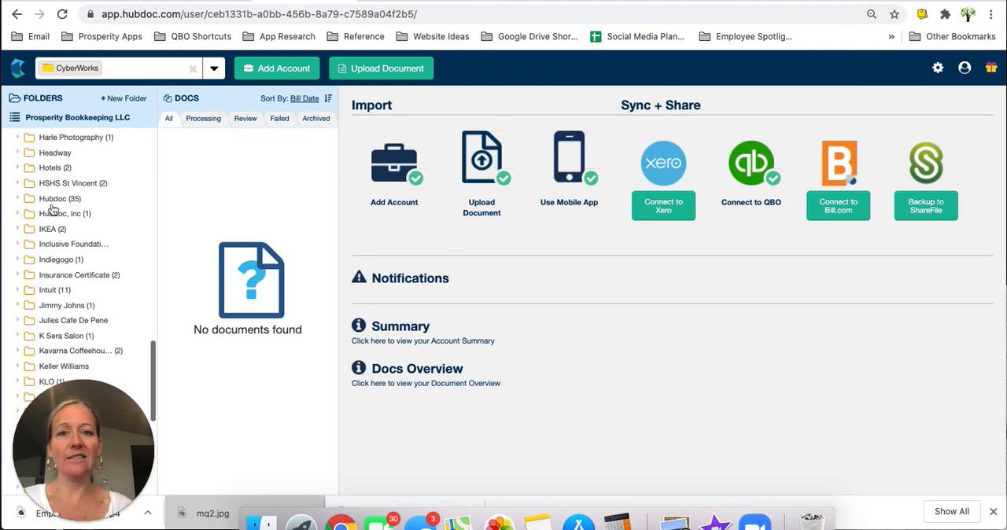
pyautogui.scroll(-3)
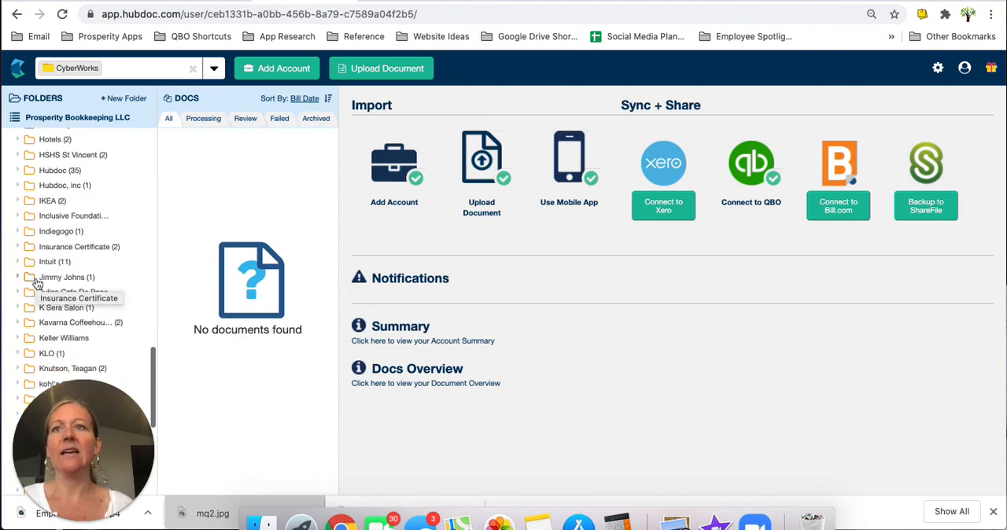
pyautogui.scroll(-3)
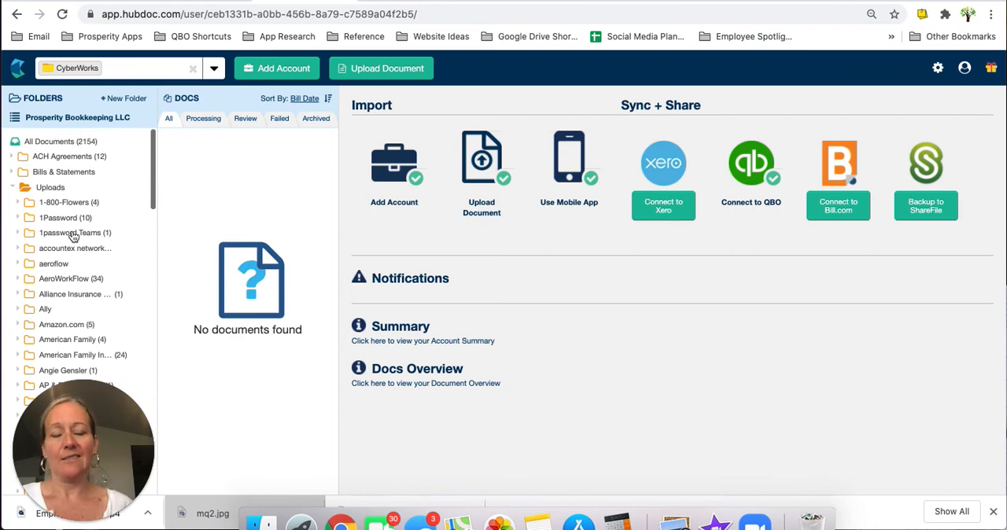
pyautogui.moveTo(70, 233)
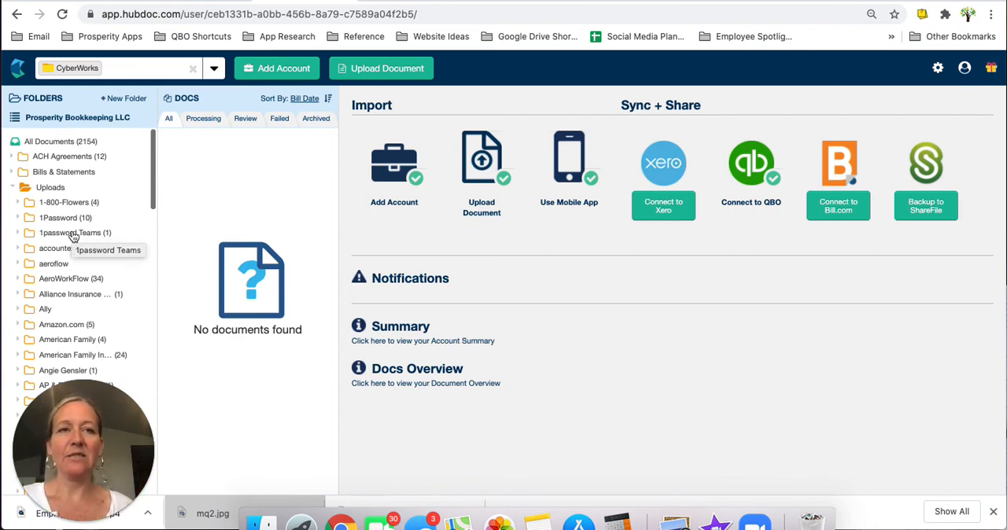